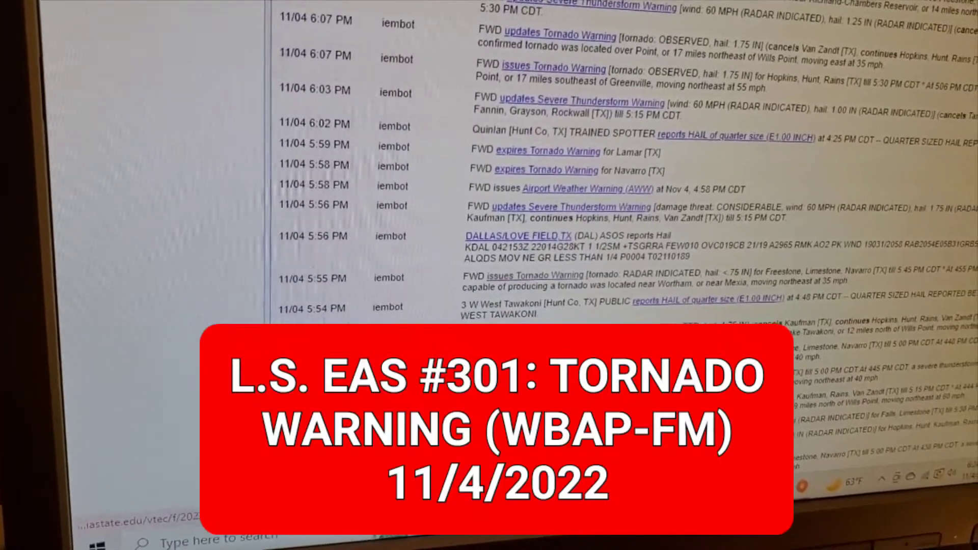
pyautogui.scroll(-3)
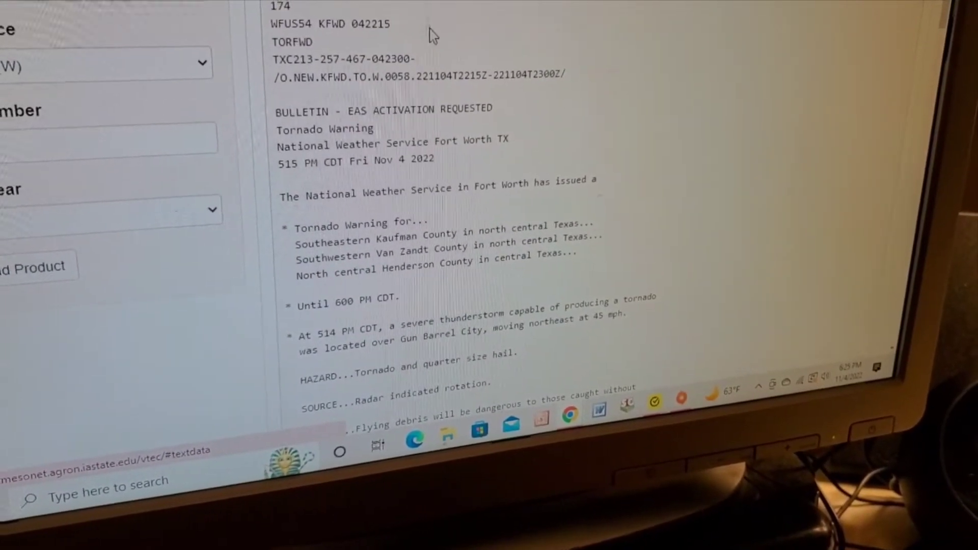
pyautogui.scroll(-3)
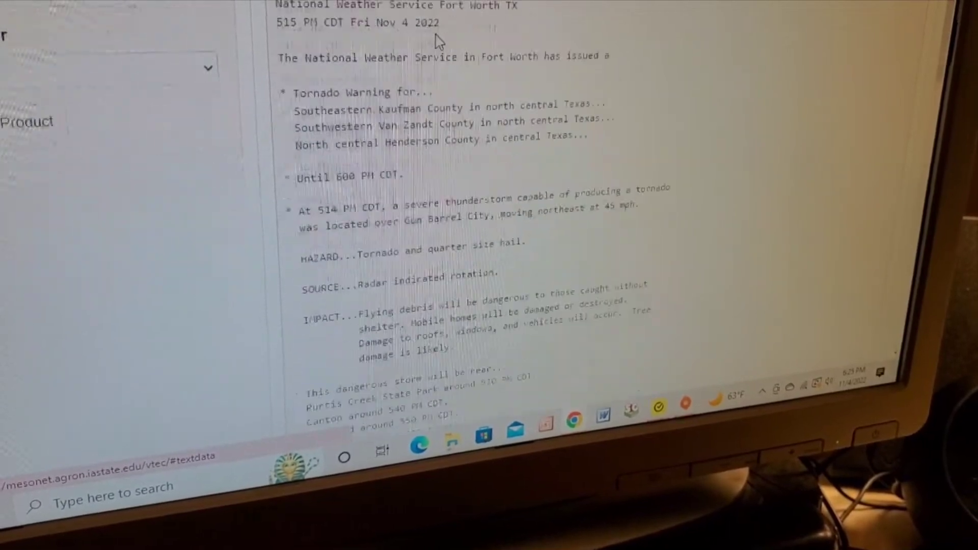
pyautogui.scroll(-3)
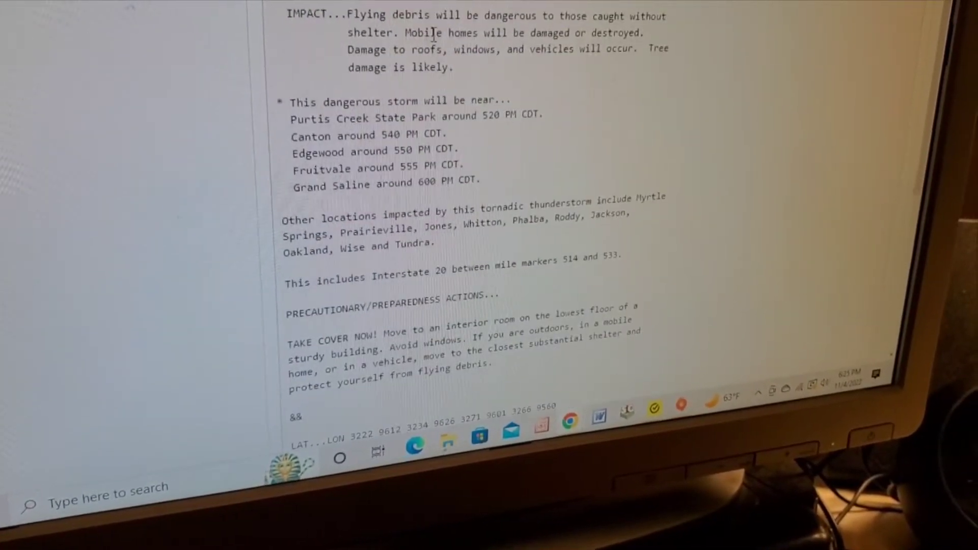